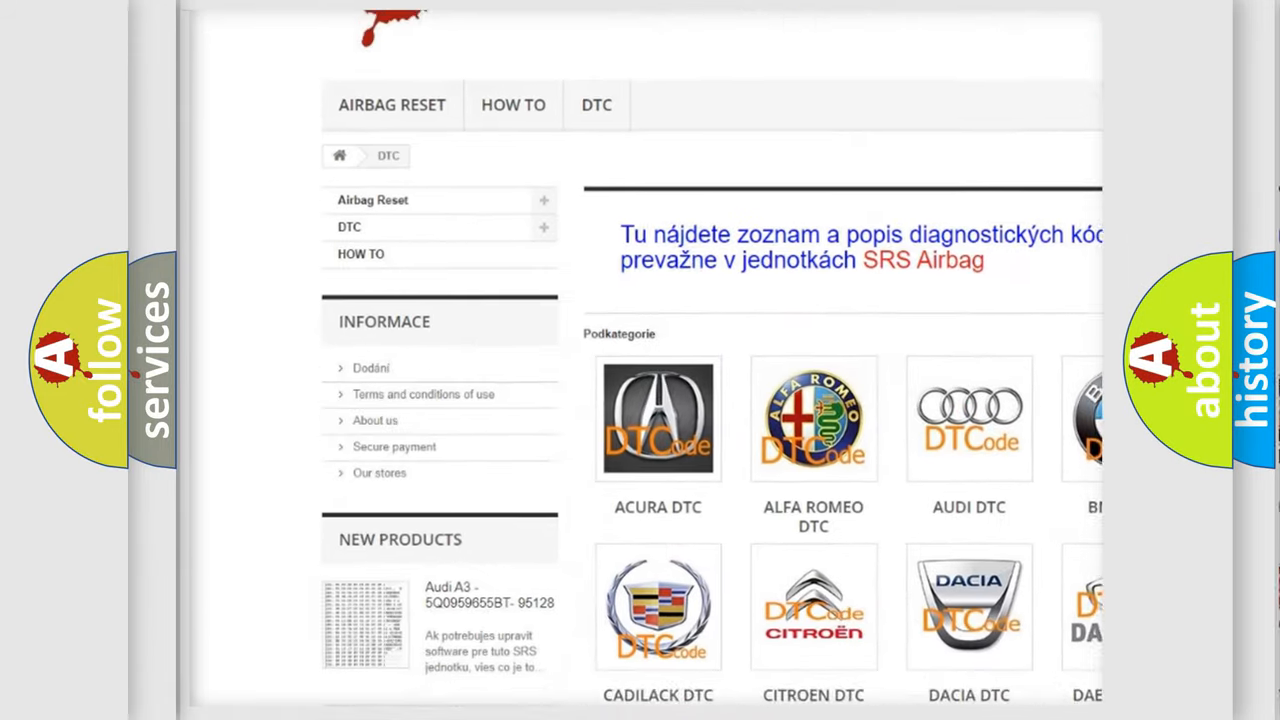
scroll(down, 3)
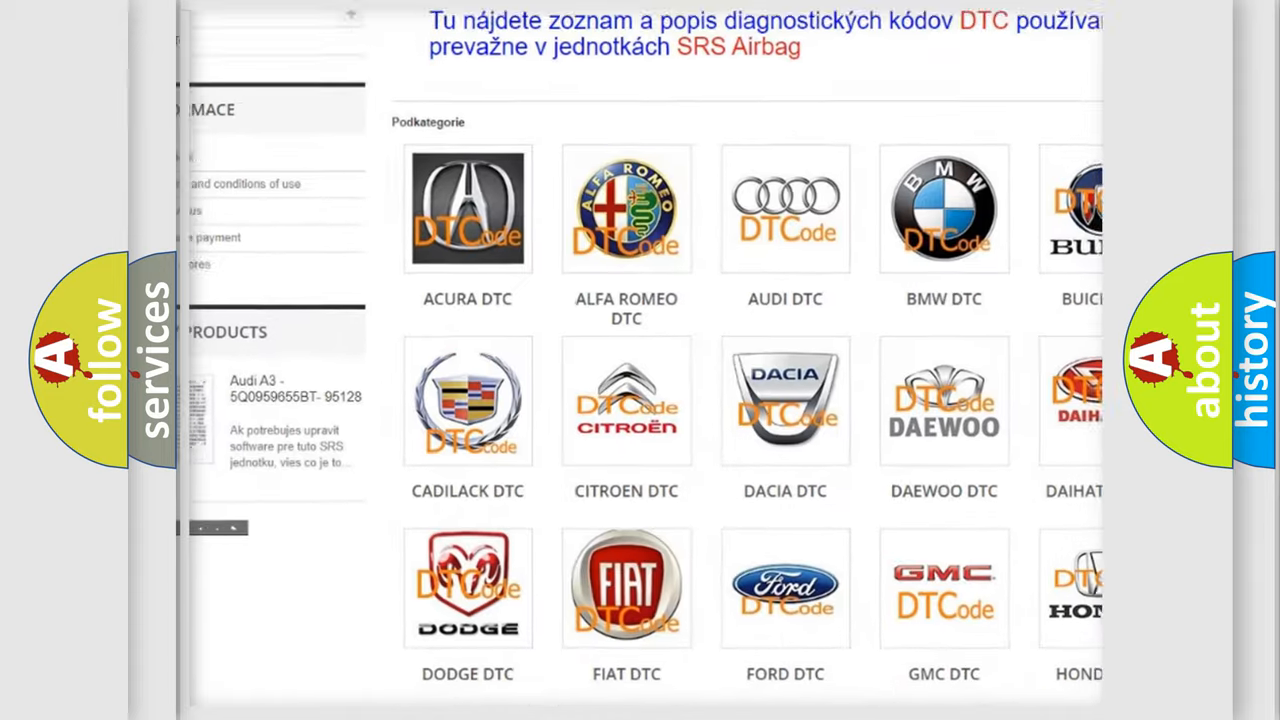